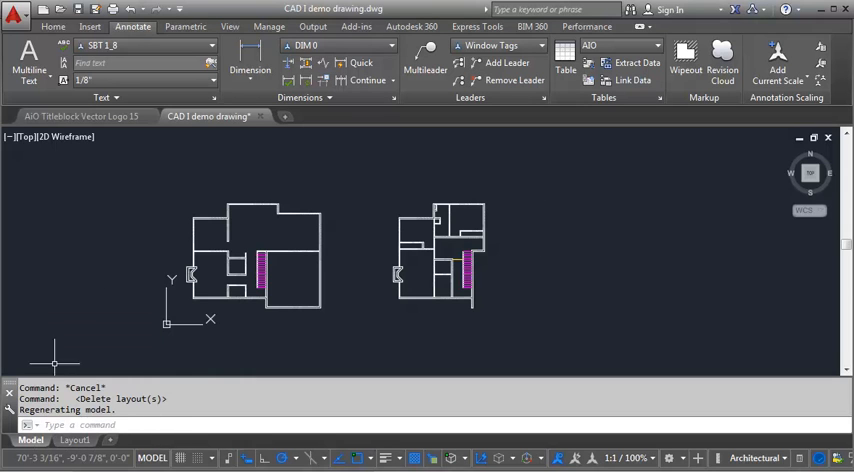
mouse_move(412, 151)
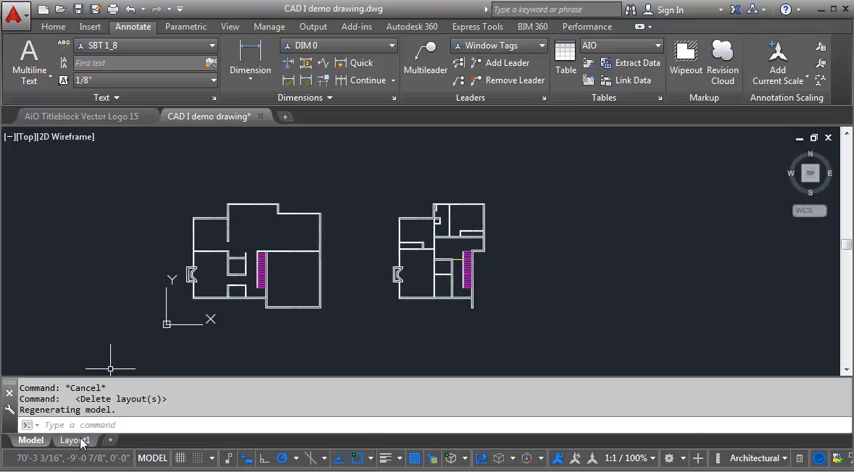
Step: Show the Layout1 paper sheet with both floor plans
click(75, 440)
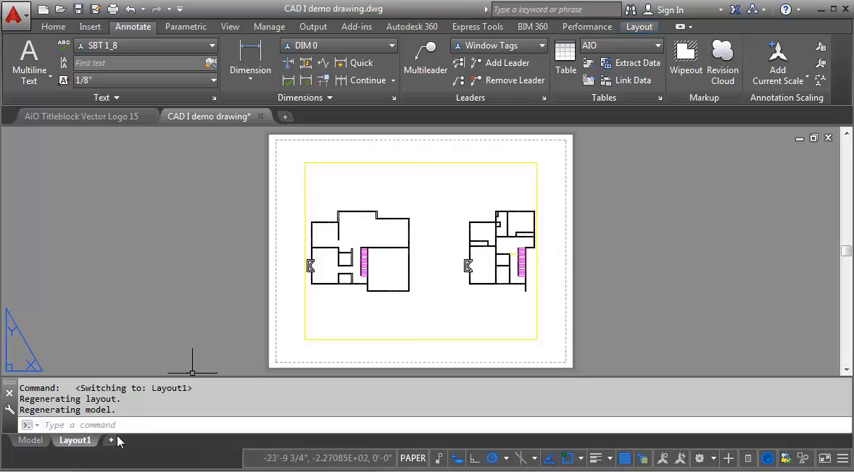
mouse_move(112, 441)
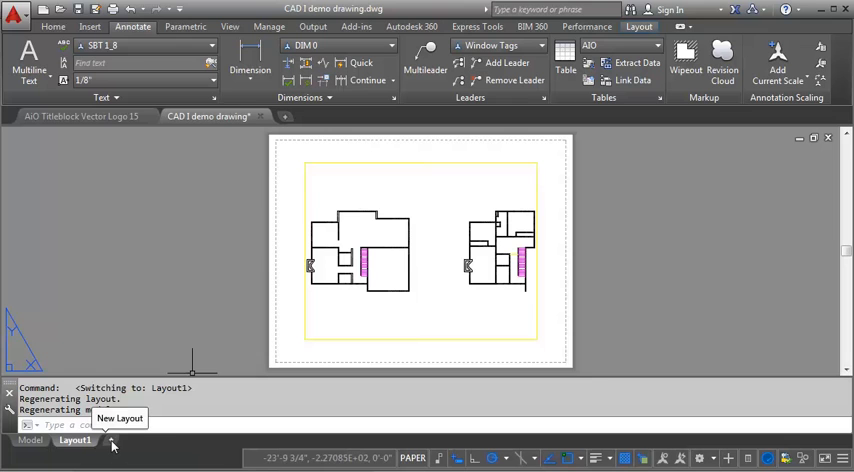
Step: Create a new Layout2 sheet, make it active, and bring up its options menu
click(113, 445)
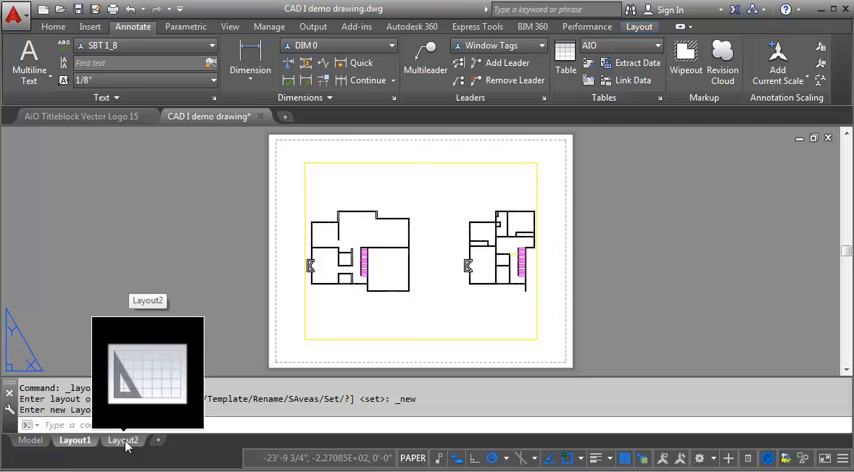
click(122, 440)
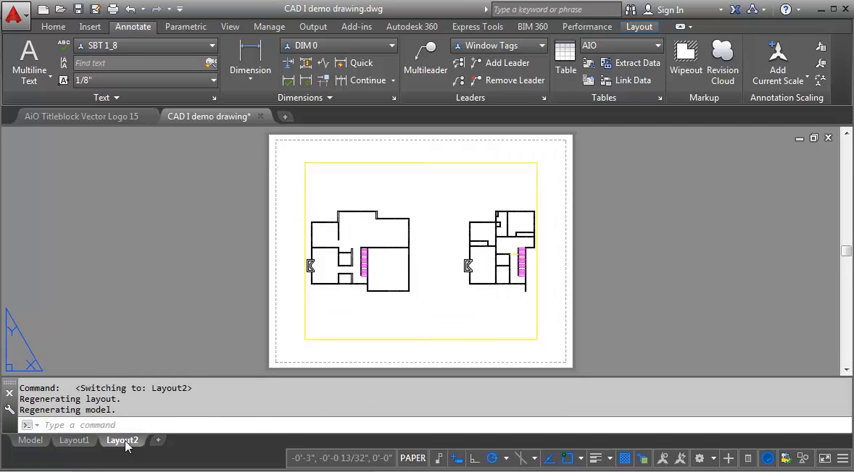
mouse_move(121, 440)
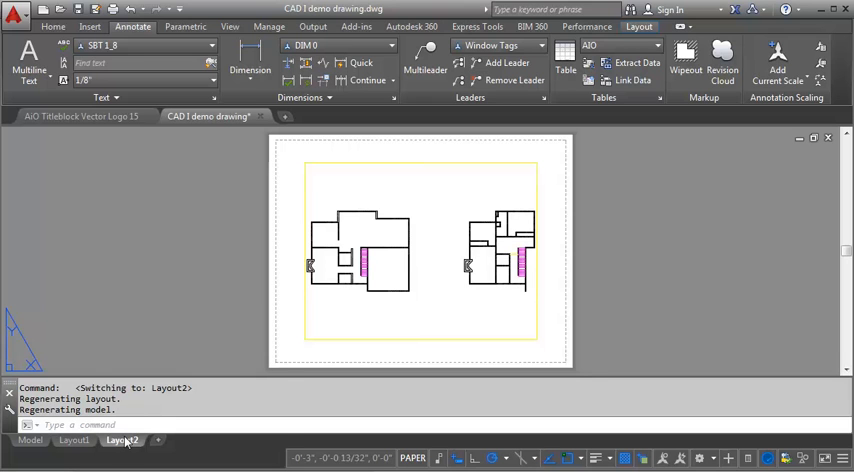
right_click(121, 440)
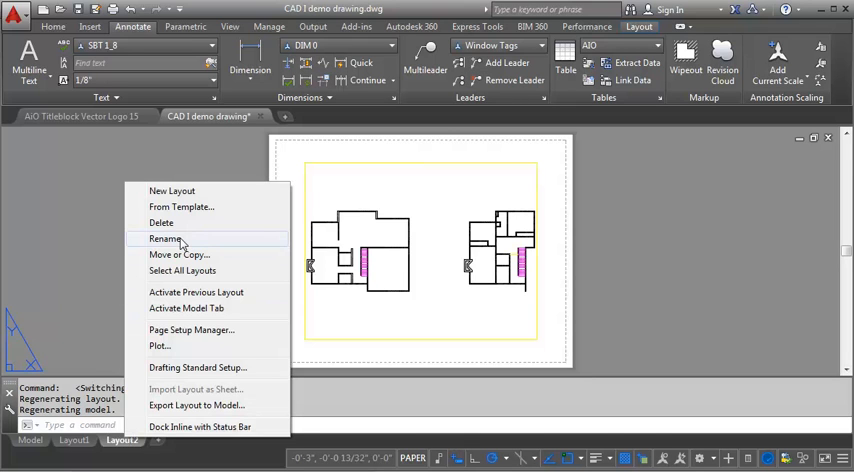
mouse_move(180, 254)
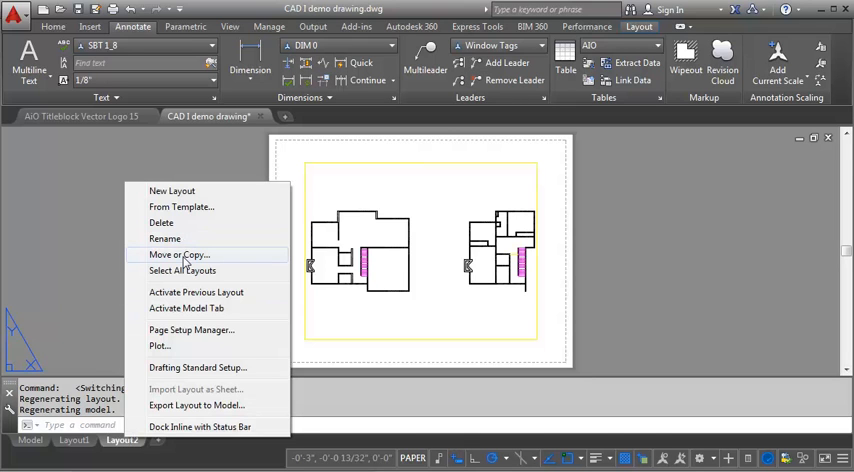
mouse_move(169, 330)
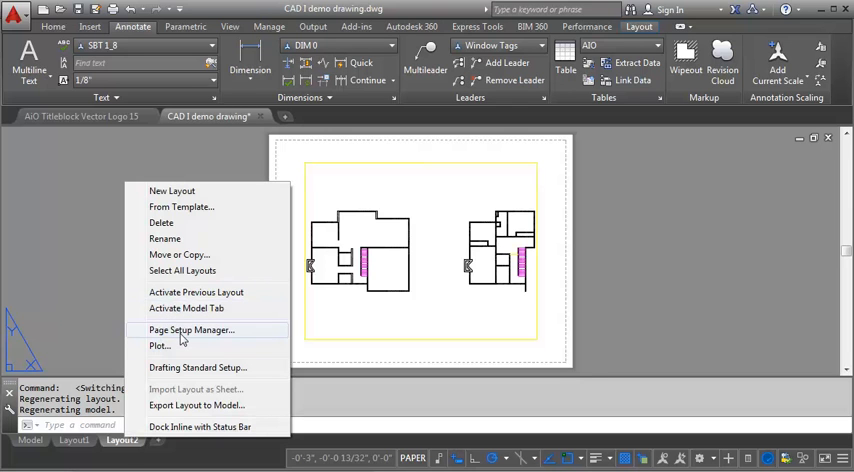
Step: Open the Page Setup Manager and start modifying the *Layout2* page setup
click(191, 330)
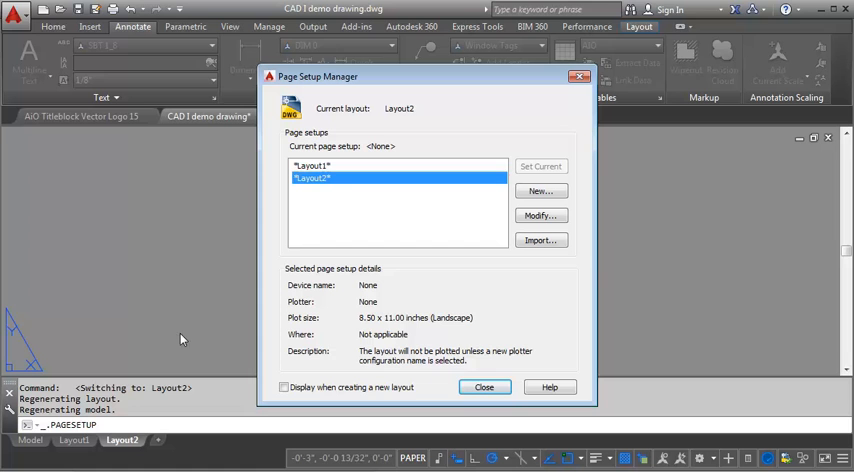
mouse_move(478, 167)
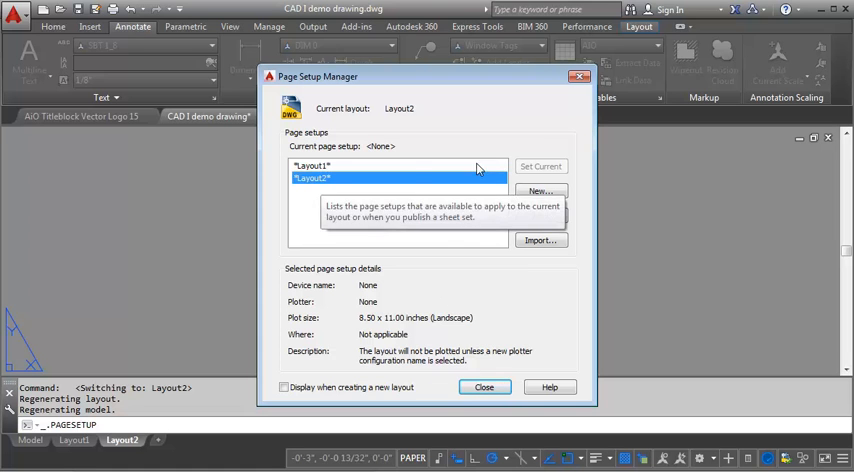
click(541, 191)
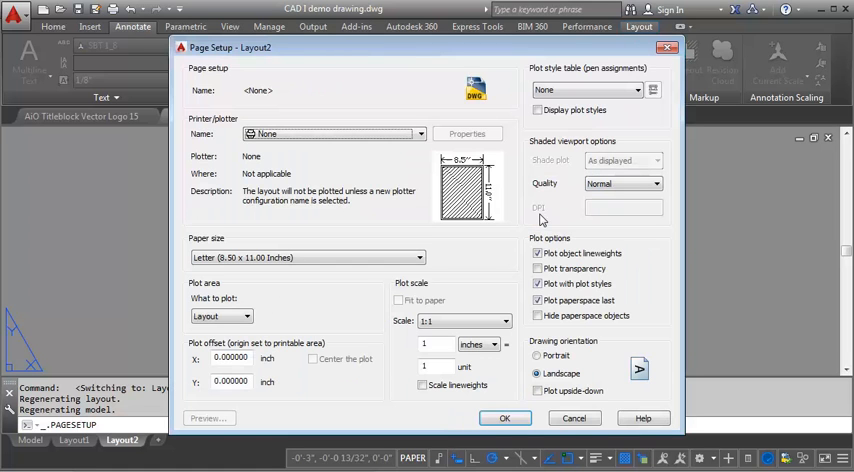
mouse_move(657, 122)
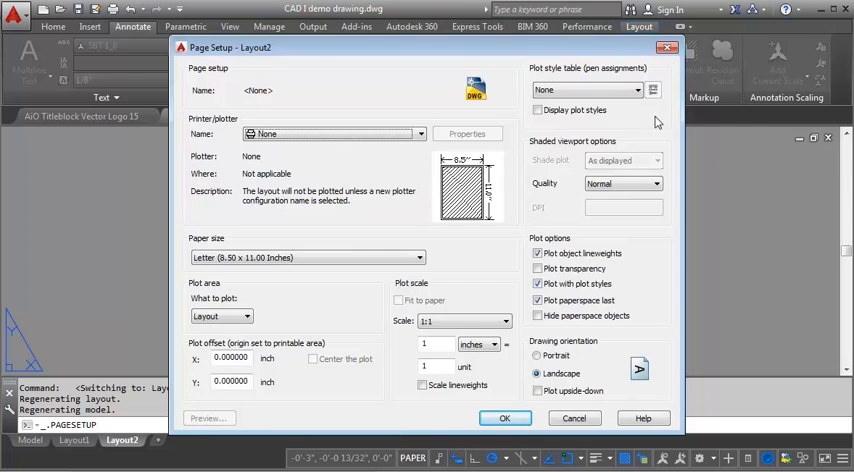
mouse_move(520, 100)
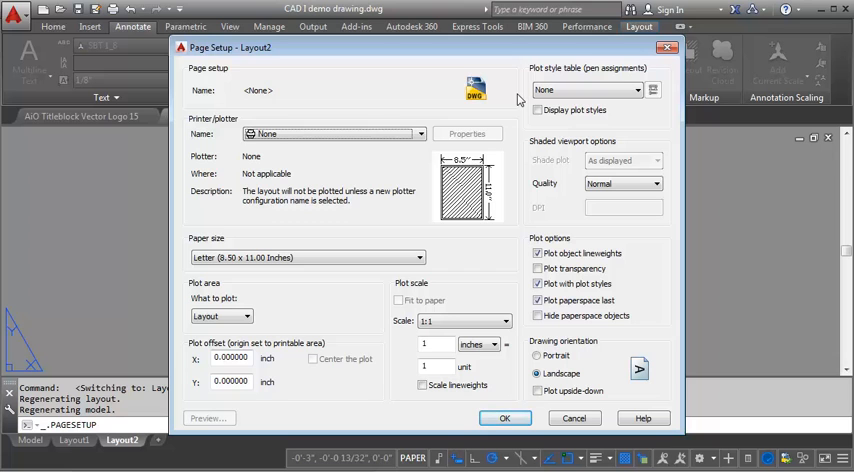
mouse_move(316, 157)
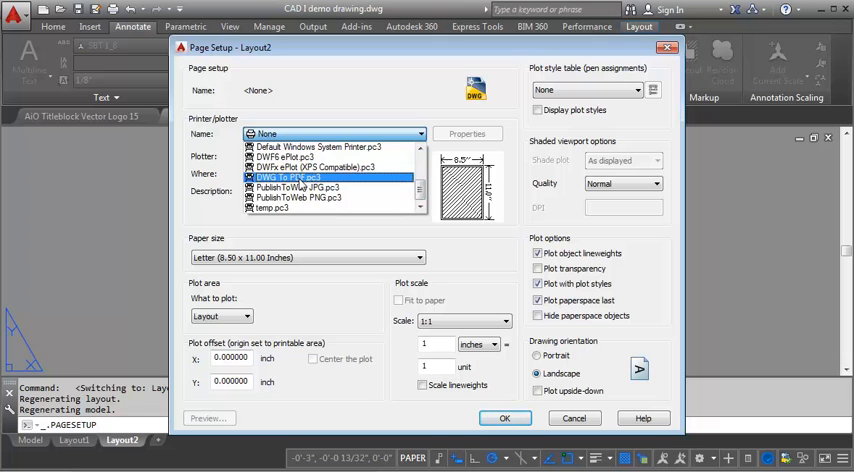
Step: Set Layout2's plotter to DWG To PDF.pc3 with ARCH C (24 x 18 inch) paper
click(298, 197)
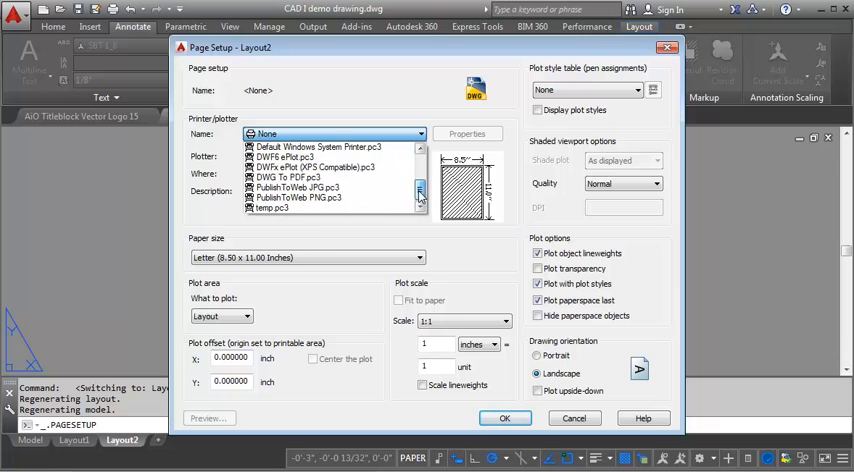
click(291, 176)
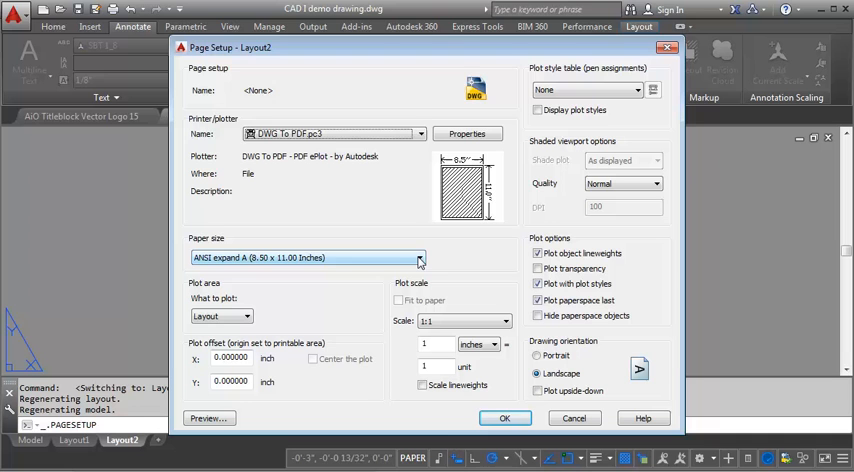
click(419, 258)
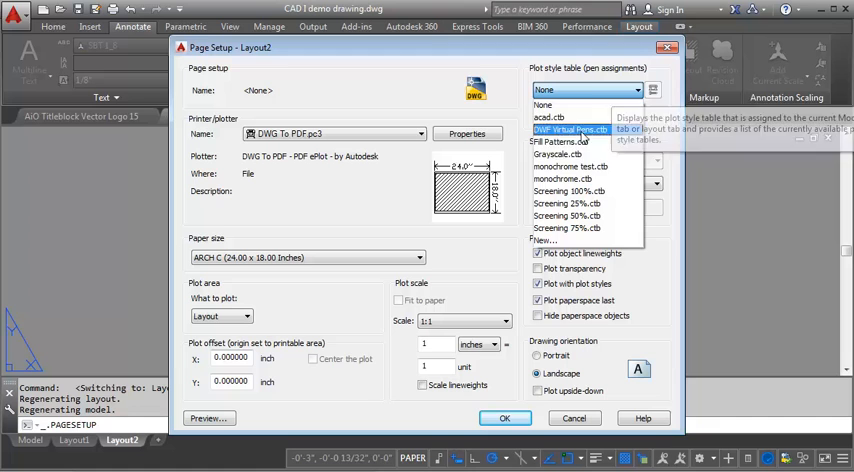
Step: Apply the monochrome.ctb plot style table to Layout2 and confirm the page setup
click(563, 178)
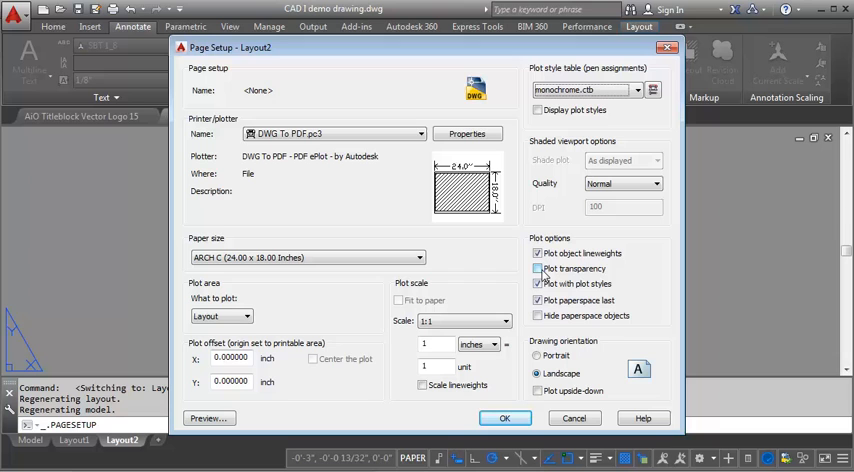
click(538, 268)
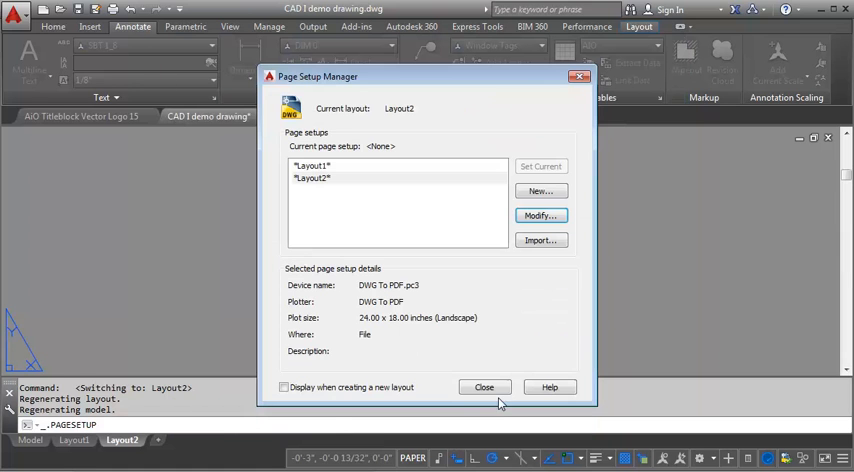
Step: Close the Page Setup Manager, then return to the Layout1 sheet
click(484, 387)
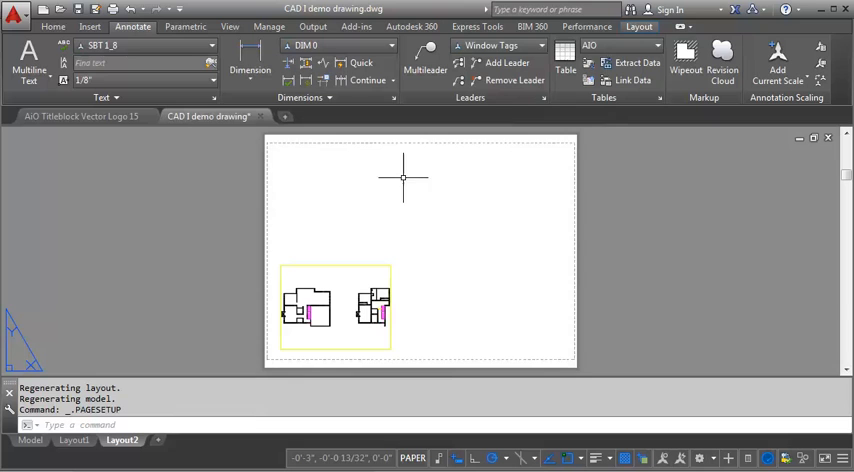
mouse_move(565, 357)
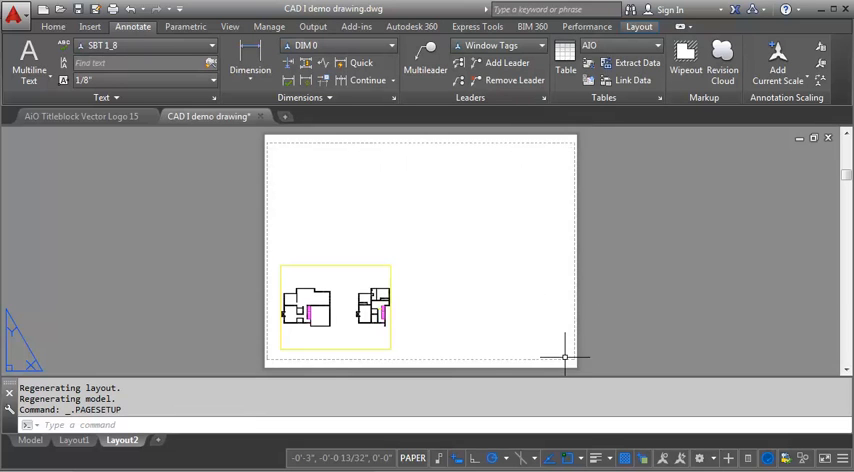
mouse_move(332, 147)
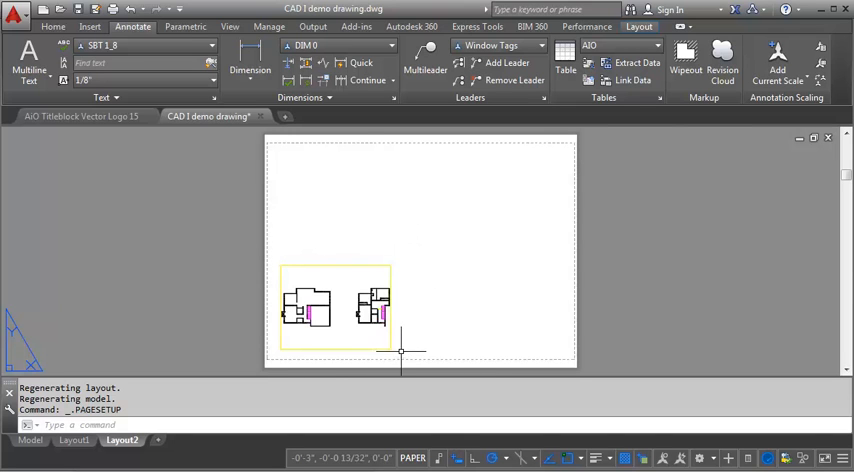
mouse_move(297, 140)
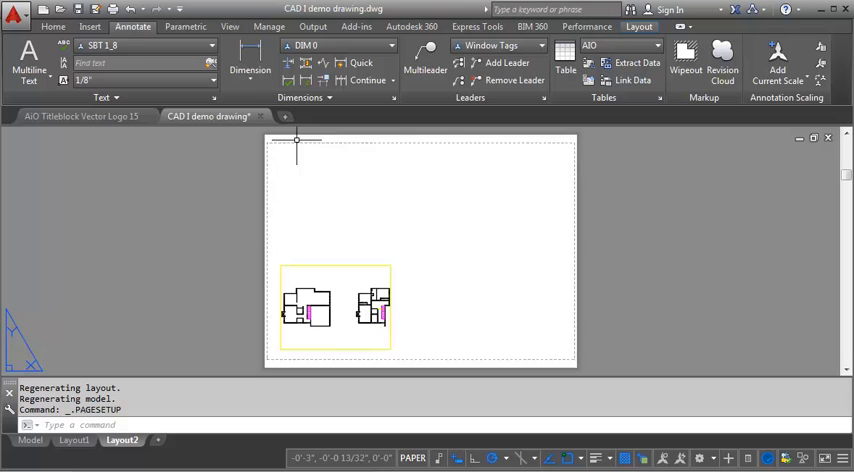
mouse_move(578, 148)
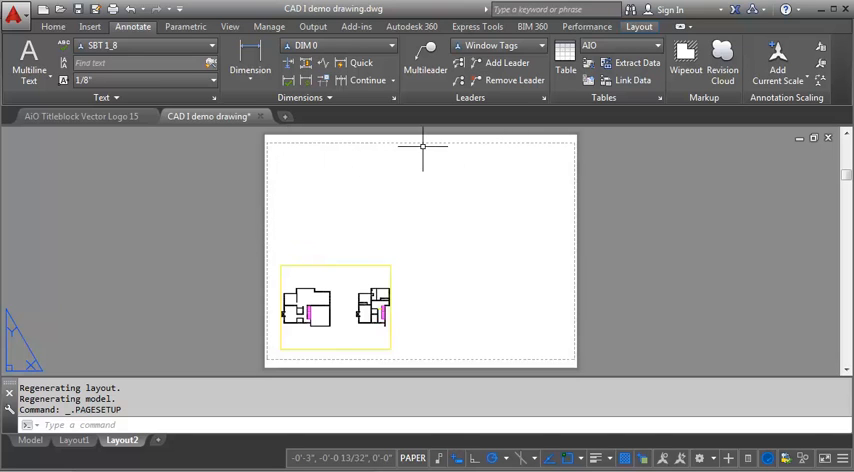
mouse_move(452, 362)
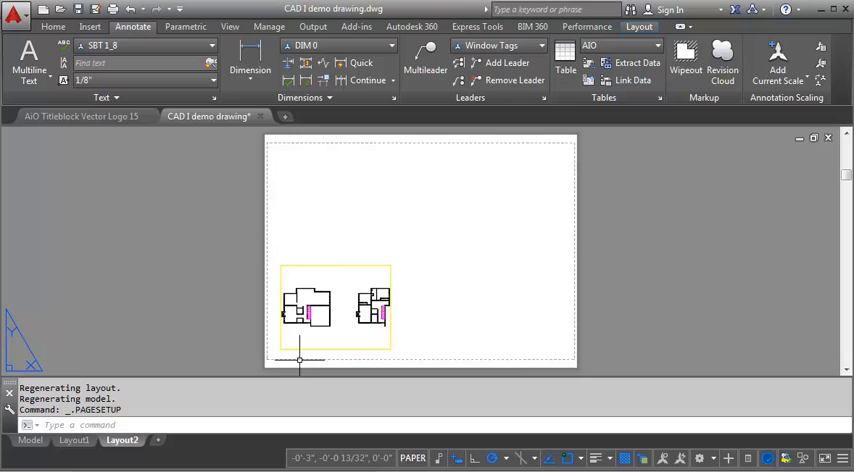
mouse_move(420, 160)
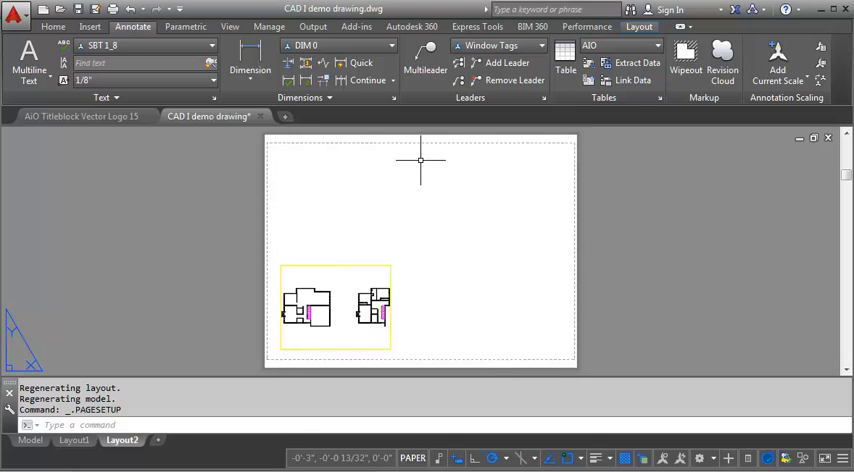
mouse_move(228, 353)
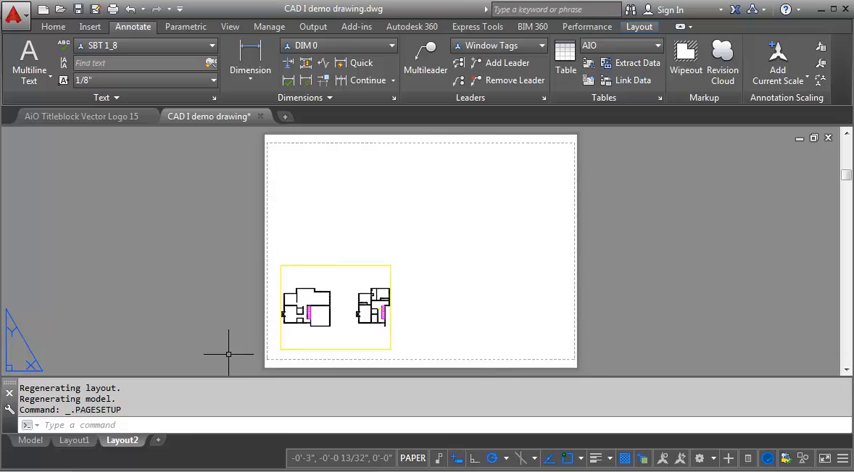
click(74, 440)
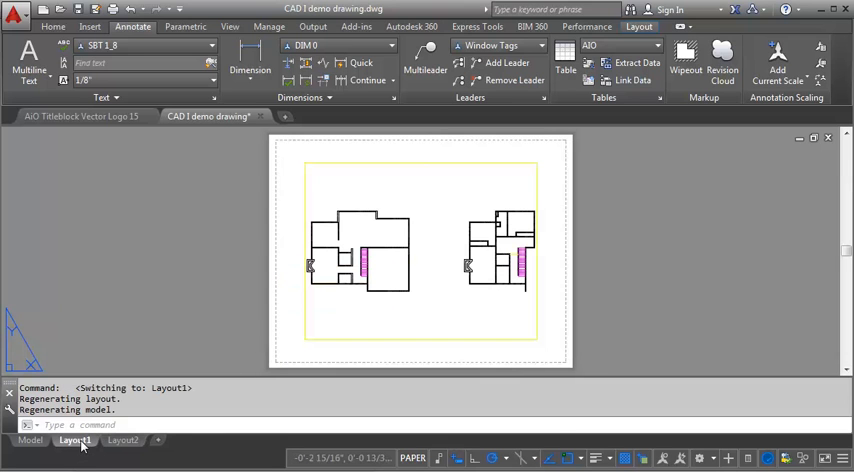
mouse_move(75, 440)
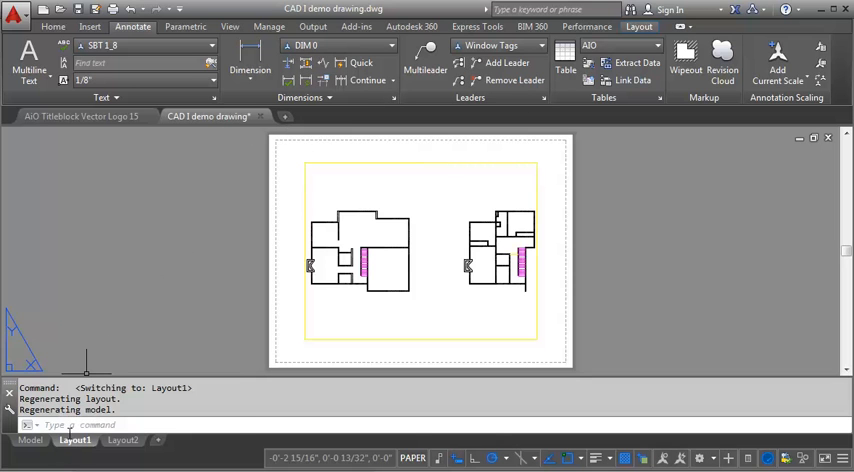
Step: Give Layout1's page setup DWG To PDF, ARCH D paper, and monochrome.ctb
right_click(74, 440)
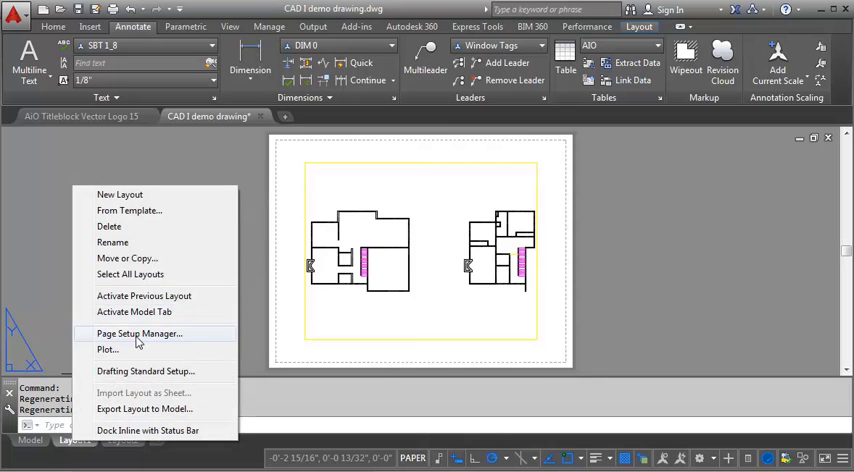
click(139, 333)
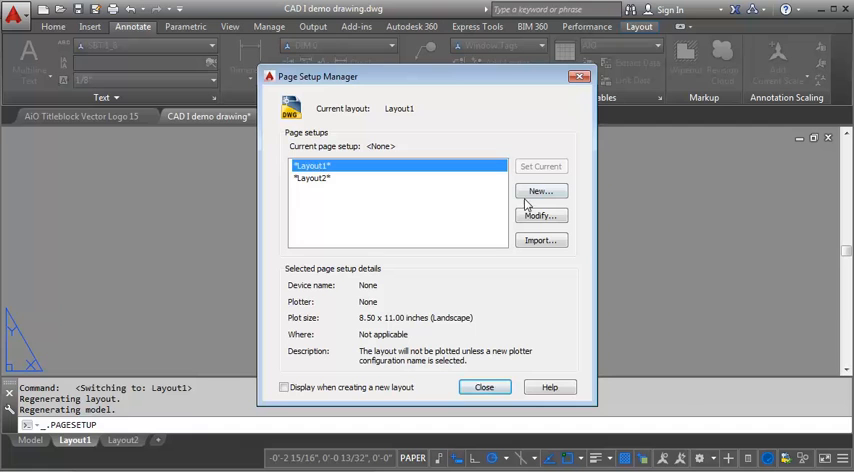
click(540, 215)
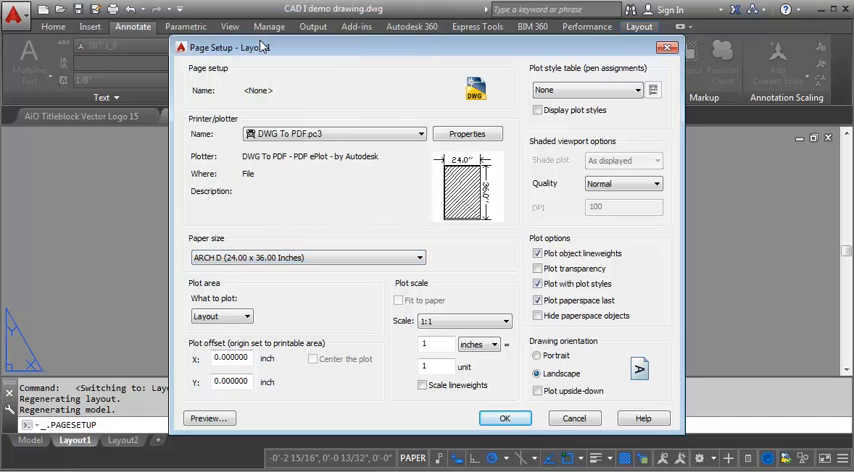
click(220, 316)
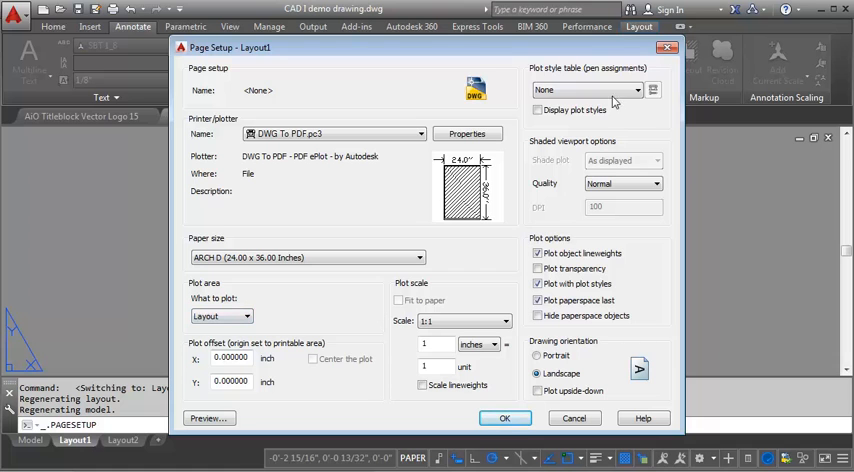
click(588, 90)
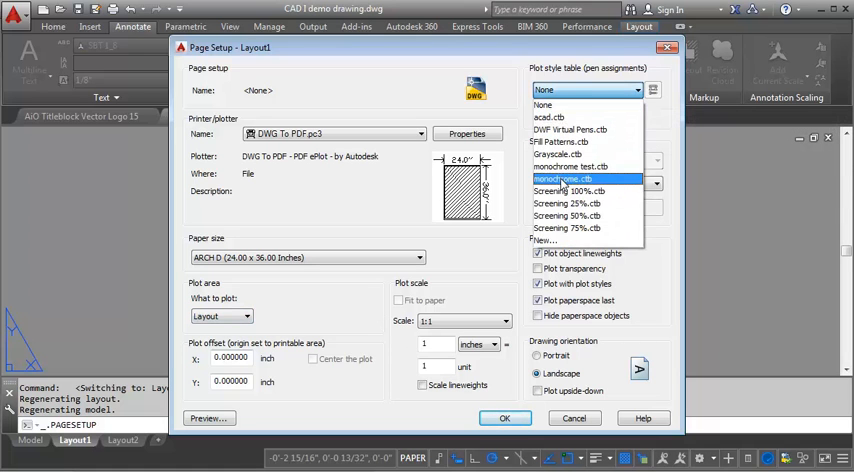
click(563, 178)
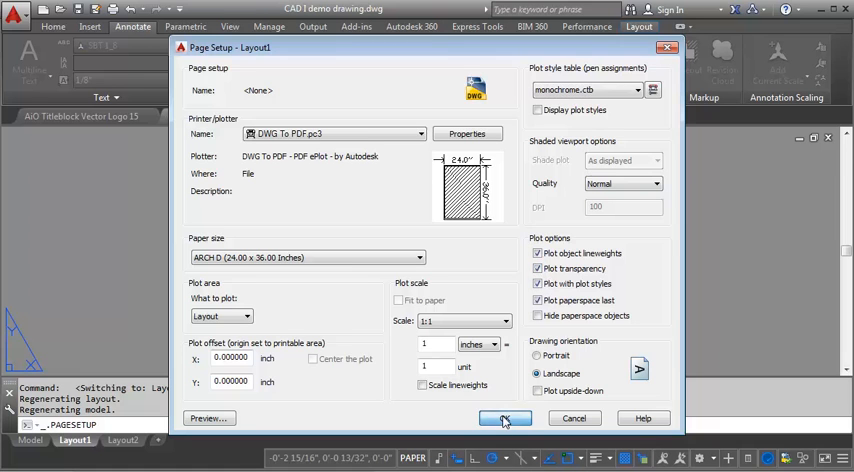
click(504, 418)
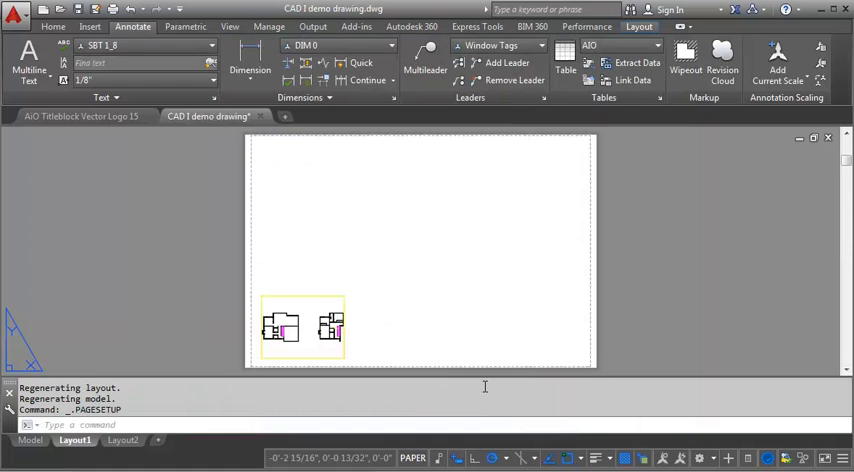
mouse_move(577, 377)
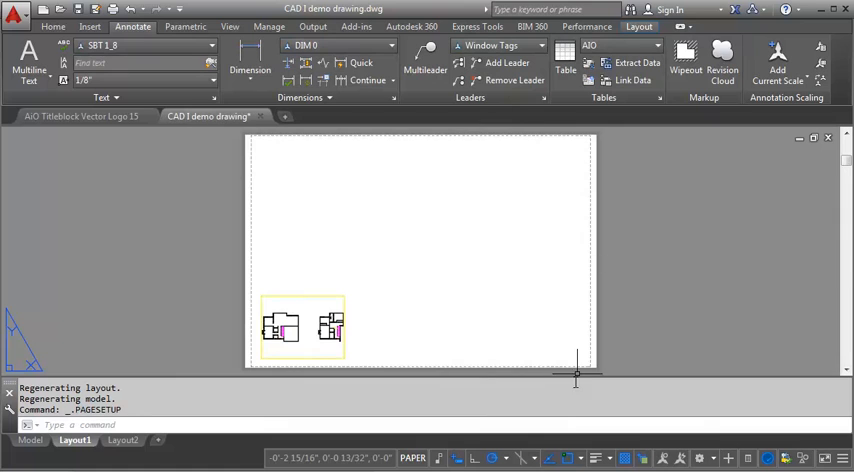
mouse_move(590, 152)
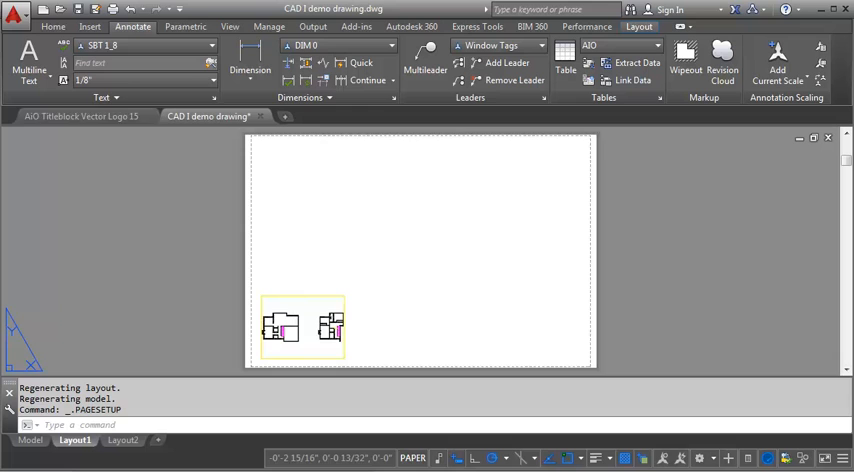
Step: Make the AiO Titleblock Vector Logo 15 drawing active, showing its 11x17 sheet
click(80, 116)
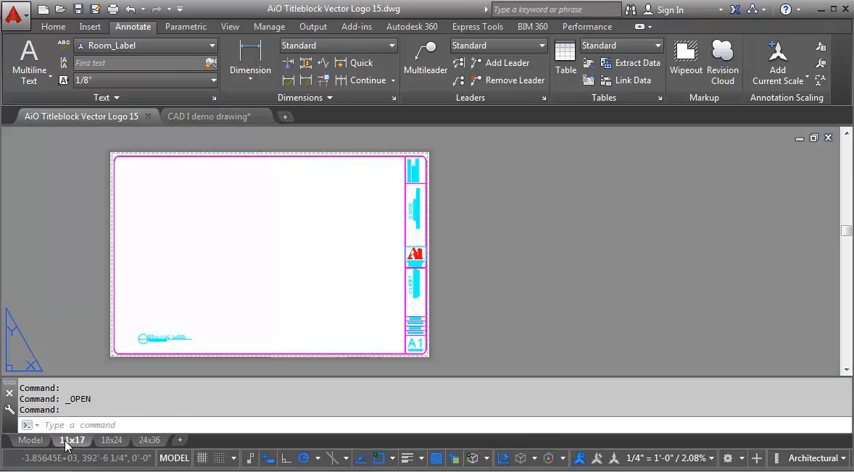
Step: Pass through the 11x17 layout and open the 24x36 titleblock layout
click(72, 440)
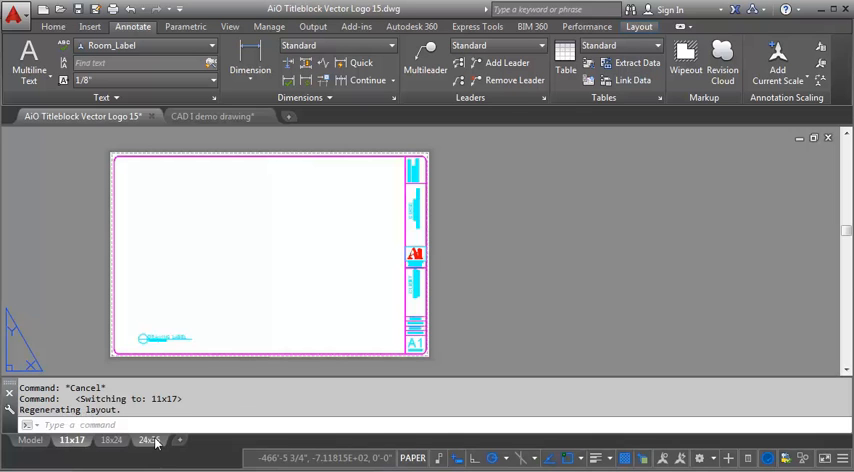
click(147, 440)
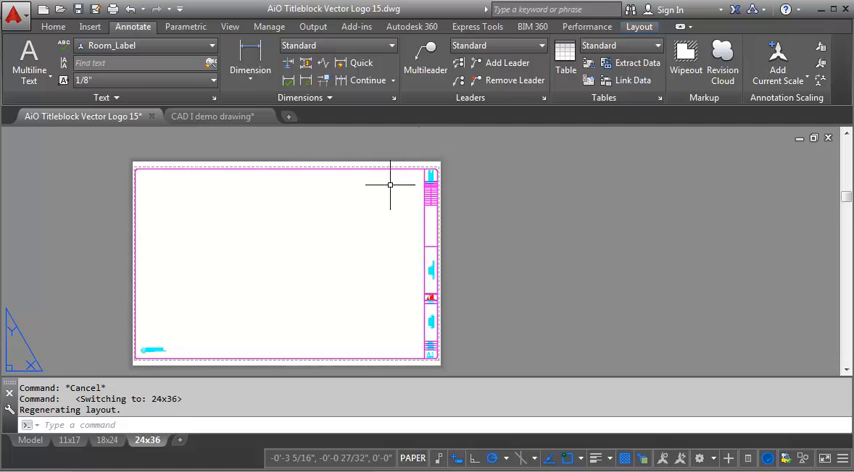
mouse_move(456, 140)
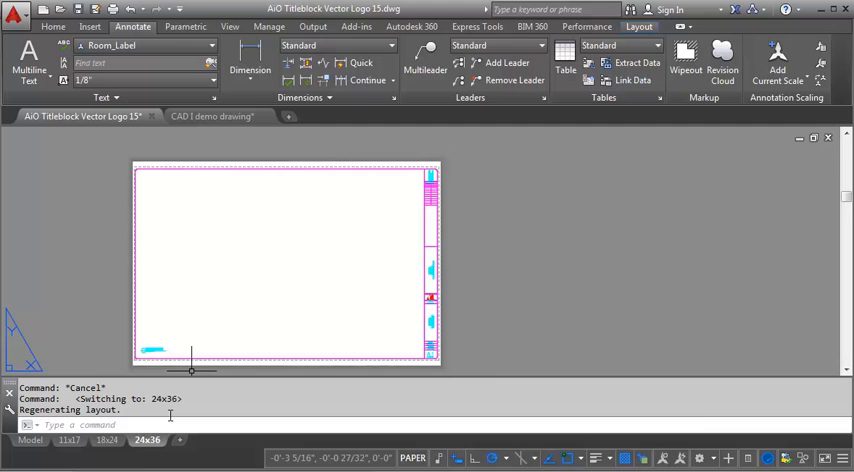
Step: Copy the 24x36 layout to the end of the layout tabs as 24x36 (2)
right_click(147, 440)
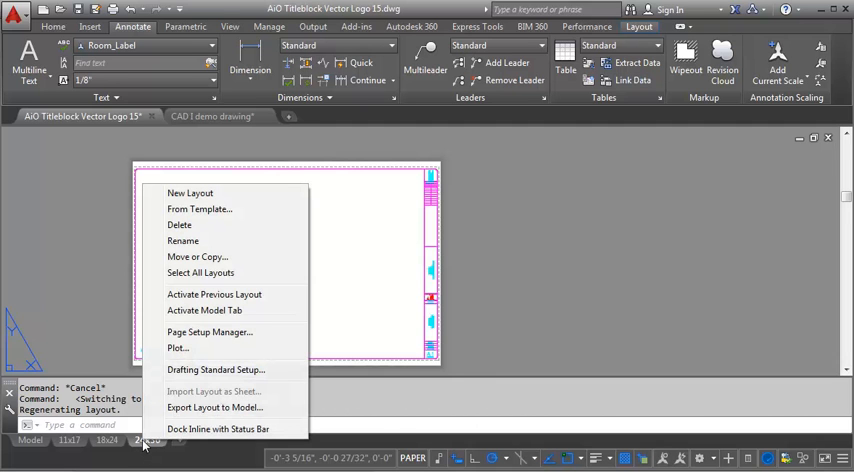
mouse_move(210, 257)
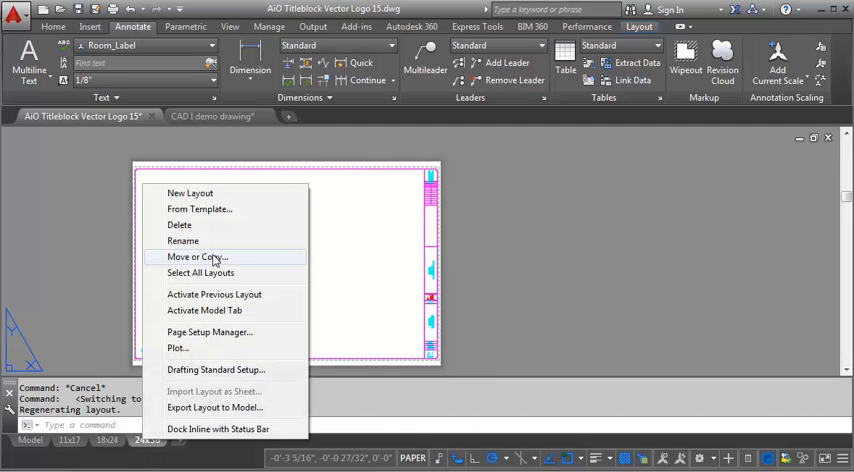
click(197, 257)
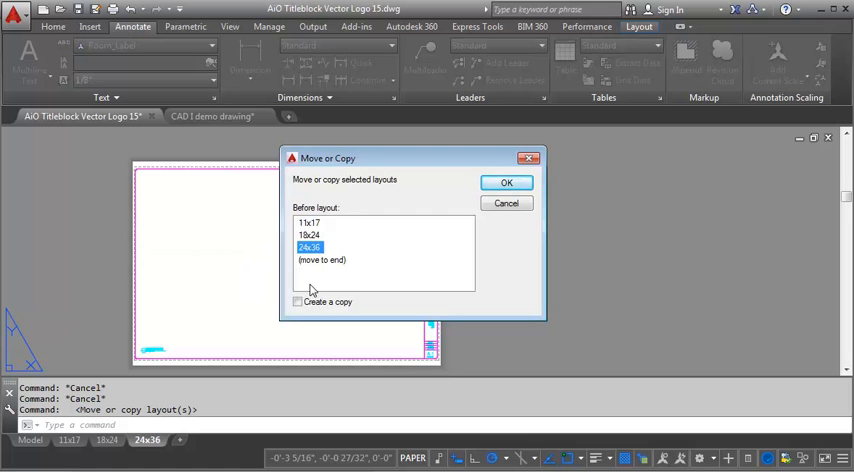
click(297, 302)
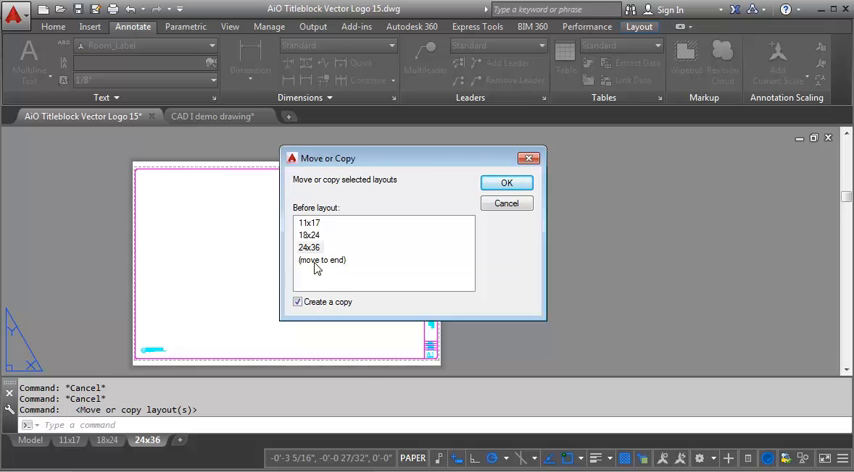
click(321, 260)
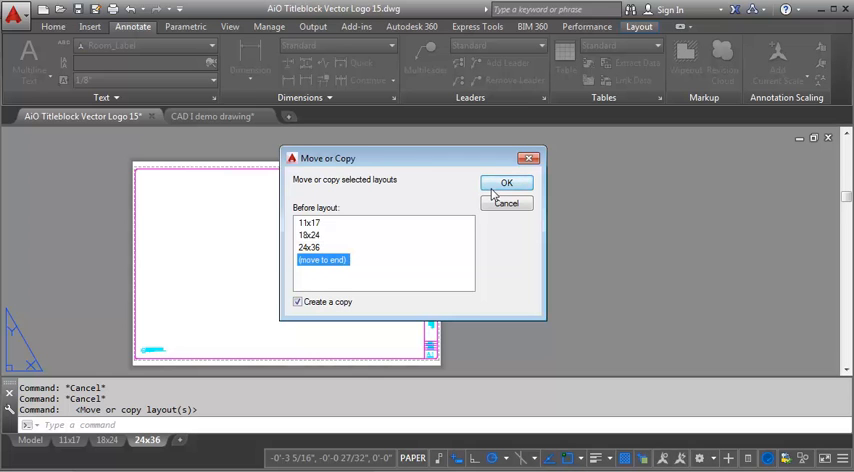
click(505, 183)
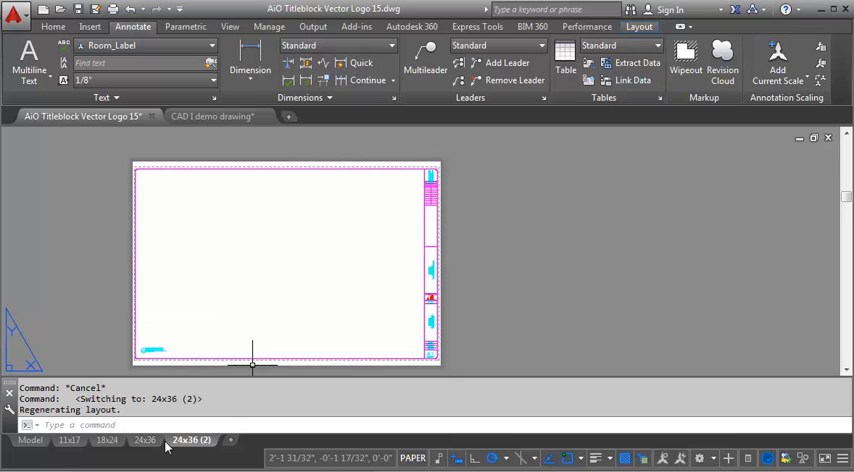
mouse_move(273, 225)
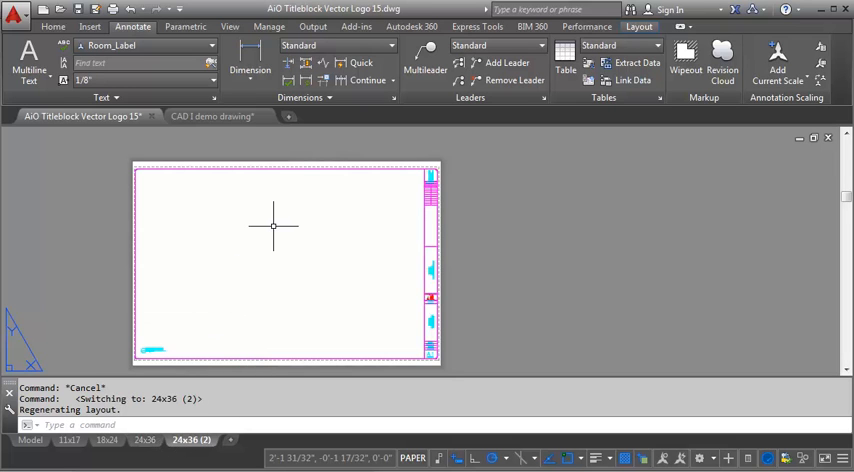